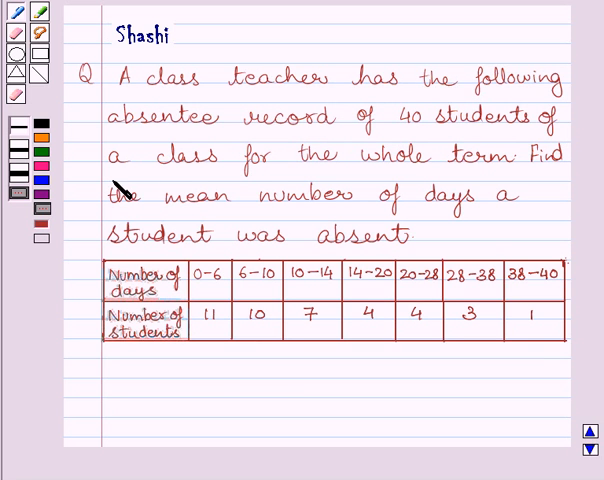
pyautogui.moveTo(508, 190)
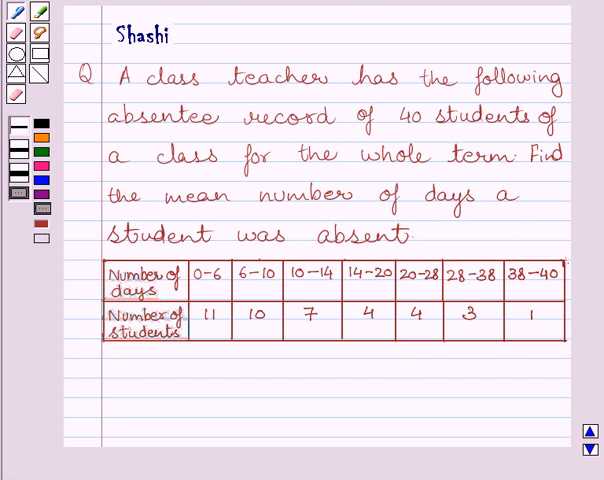
# Step: Handwrite the assumed-mean formula x̄ = a + Σfidi/Σfi below the table
pyautogui.scroll(3)
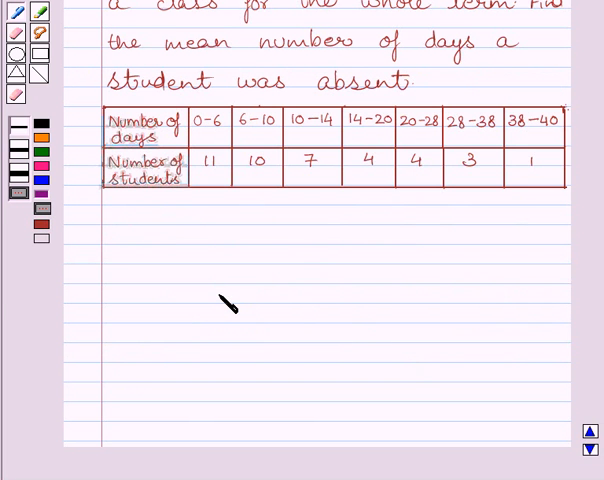
pyautogui.write('x̄ = a + Σ')
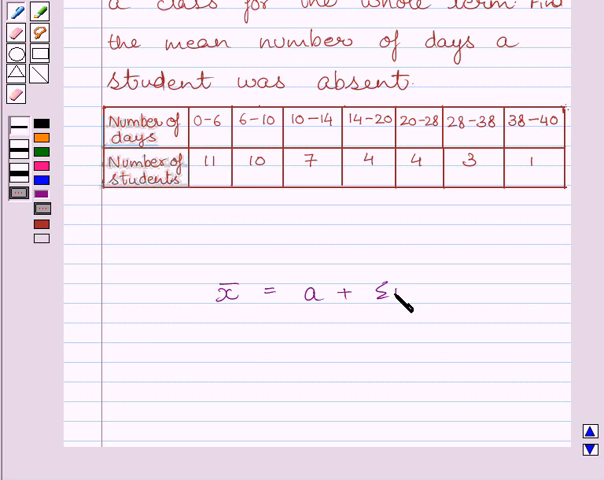
pyautogui.write('fidi')
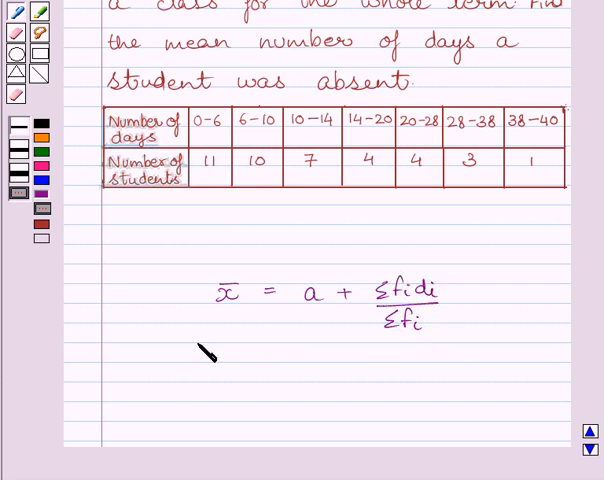
pyautogui.moveTo(244, 340)
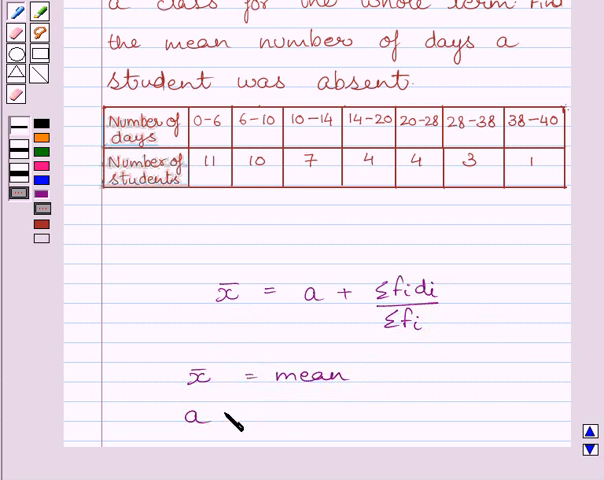
# Step: Define x̄ = mean, a = assumed mean, fi = frequency and di = xi − a
pyautogui.write('= assumed')
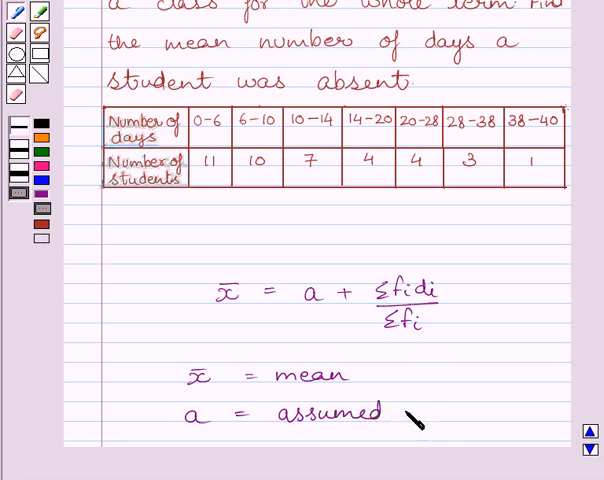
pyautogui.write('mean')
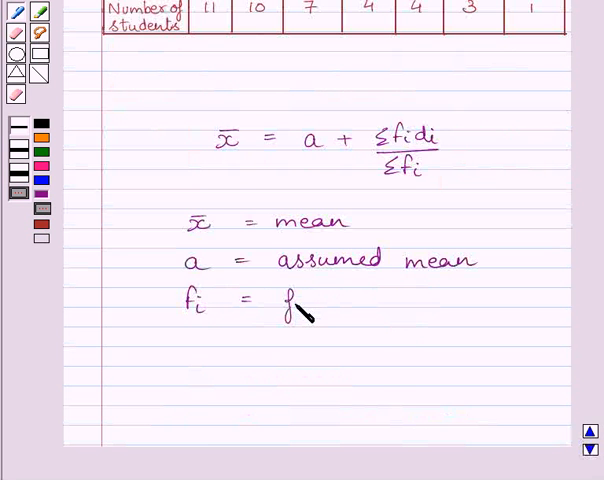
pyautogui.write('frequency')
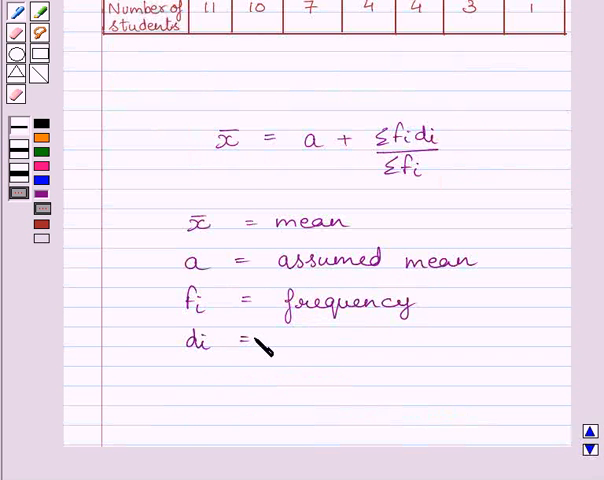
pyautogui.write('xi')
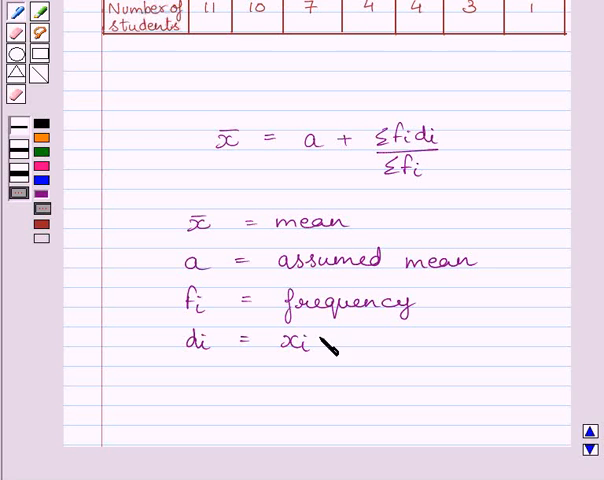
pyautogui.write('-a')
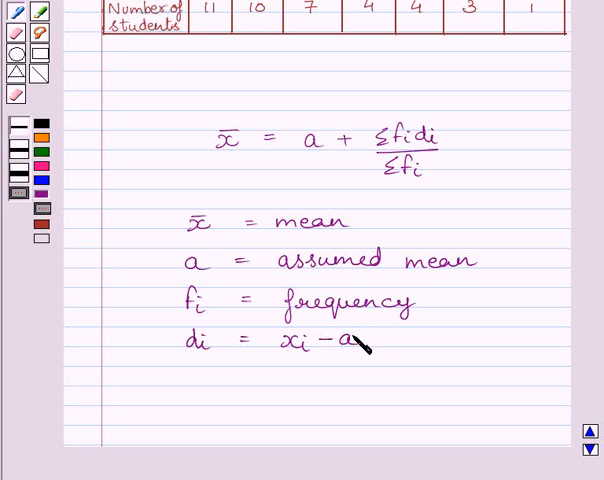
pyautogui.moveTo(364, 366)
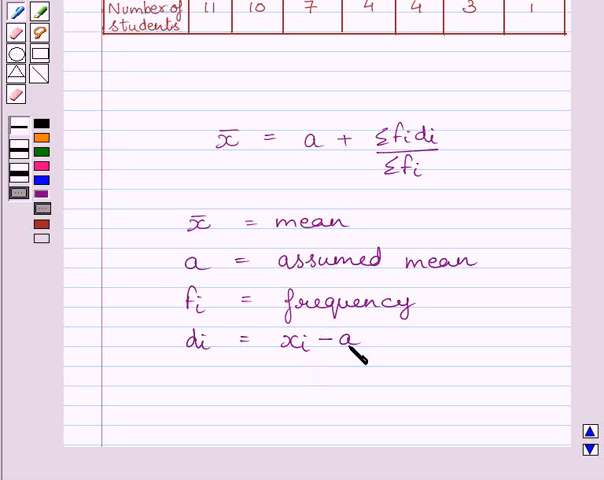
pyautogui.moveTo(300, 370)
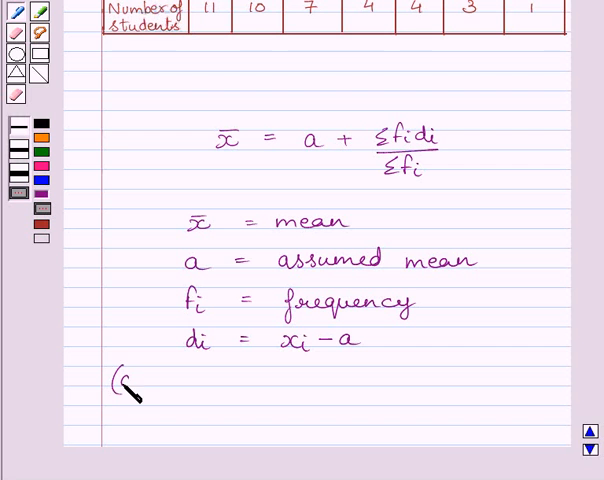
# Step: Write the note '(di is deviation of 'a' from class mark, xi)'
pyautogui.write('(di is')
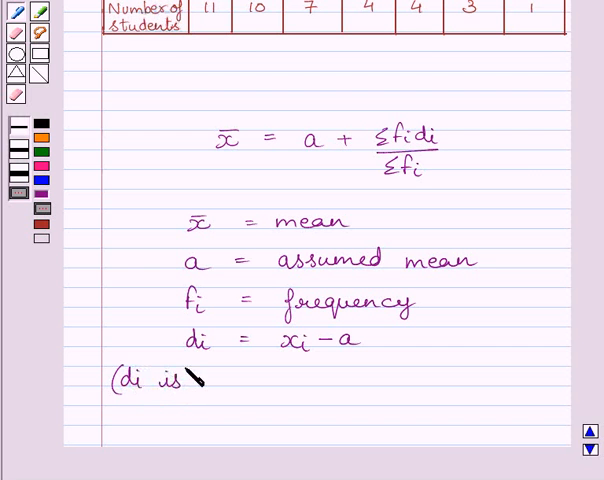
pyautogui.write('dev')
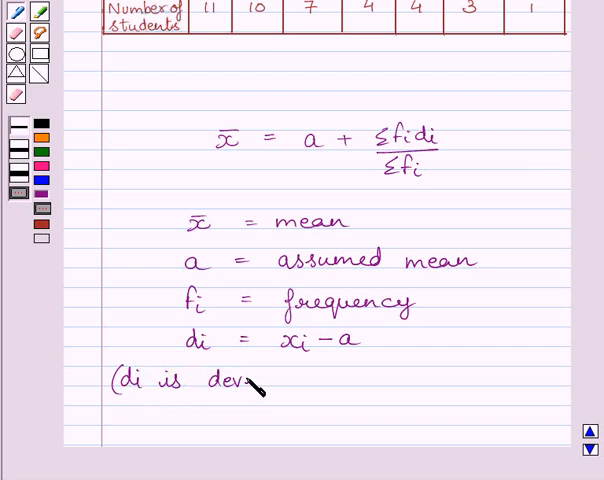
pyautogui.write('iati')
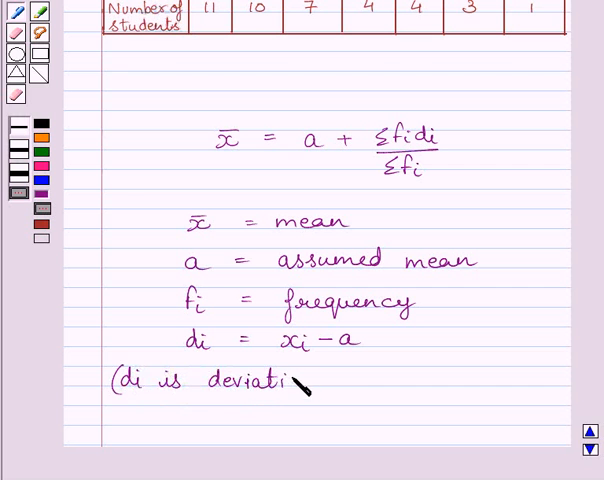
pyautogui.write('on of')
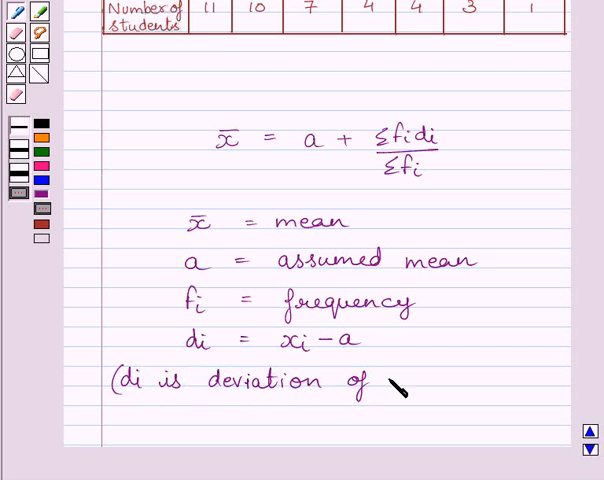
pyautogui.write("'a'")
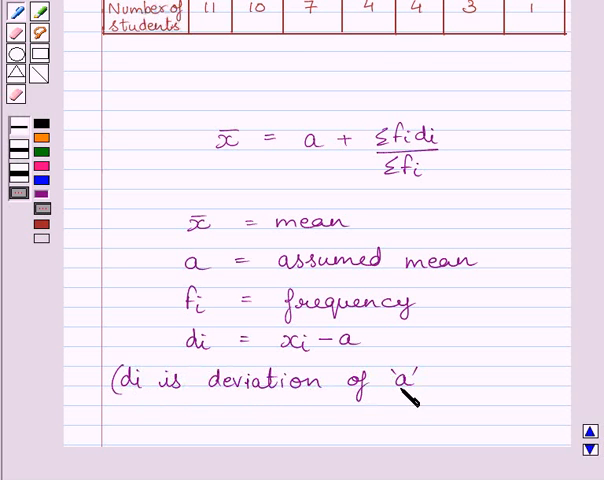
pyautogui.write('from')
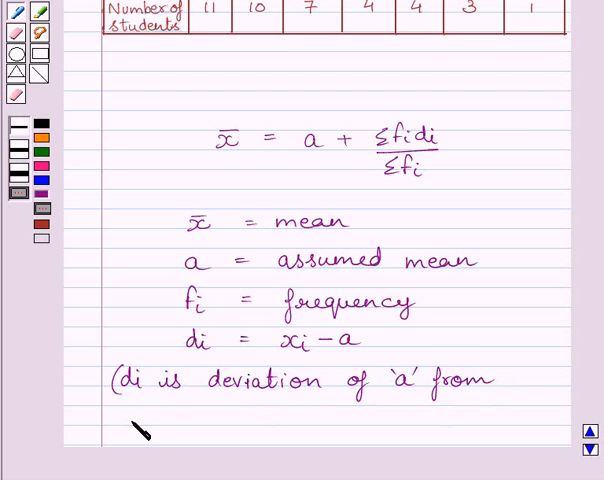
pyautogui.write('class')
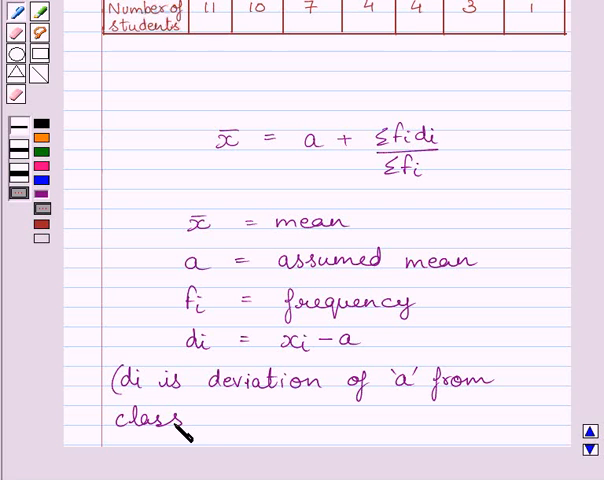
pyautogui.write('mark')
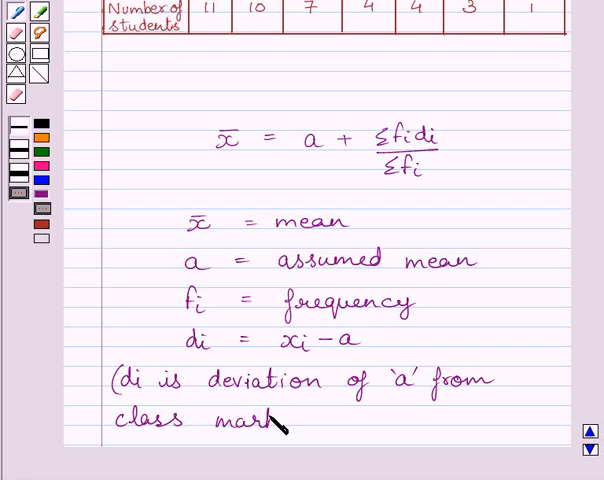
pyautogui.write(', xᵢ')
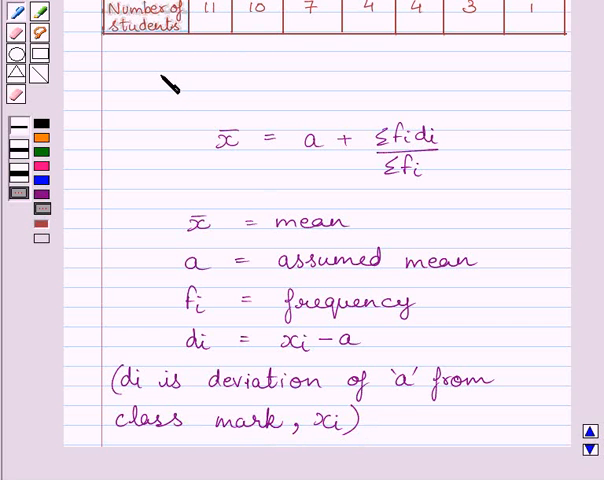
# Step: Add the 'Key idea' heading above the formula and highlight it yellow
pyautogui.write('Key')
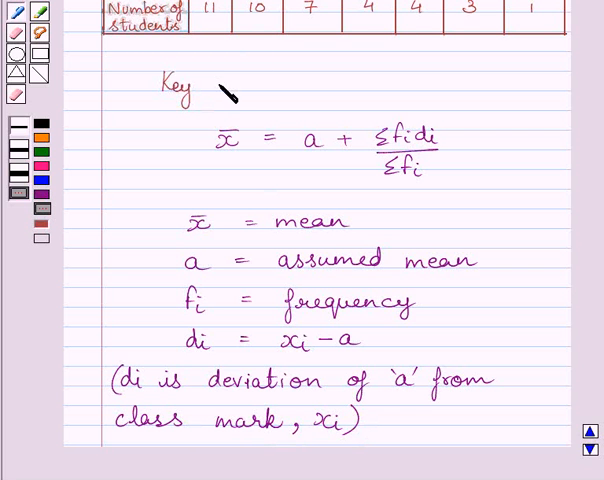
pyautogui.write('idea')
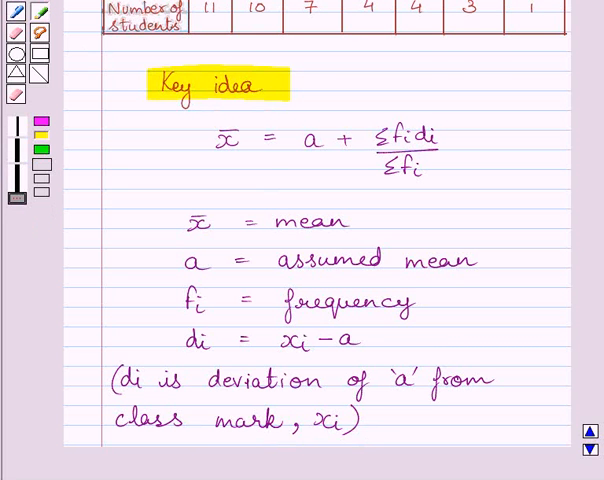
pyautogui.scroll(-3)
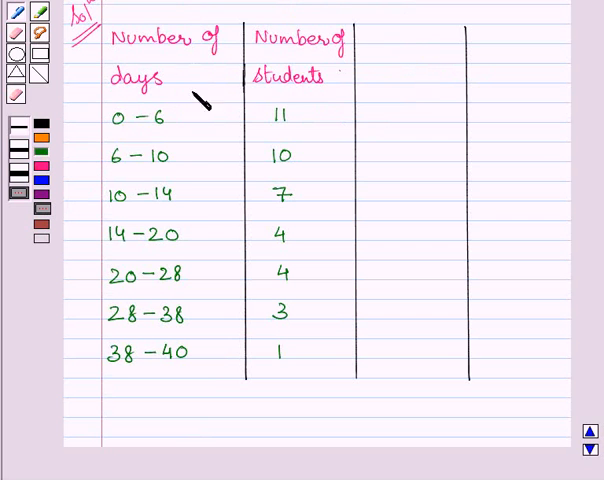
pyautogui.moveTo(324, 122)
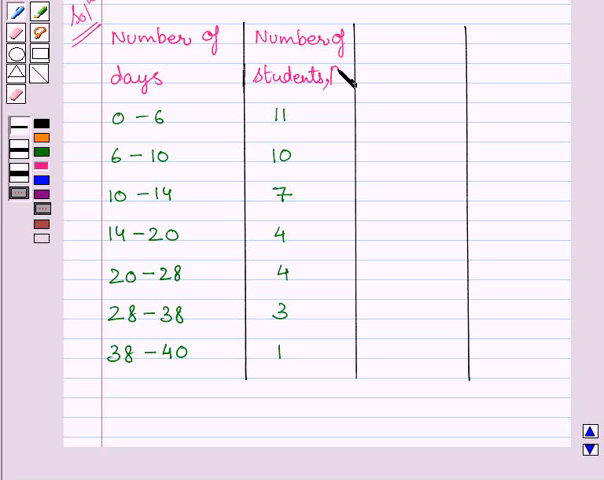
# Step: Label the students column fi and add the xi column heading beside it
pyautogui.write('fi')
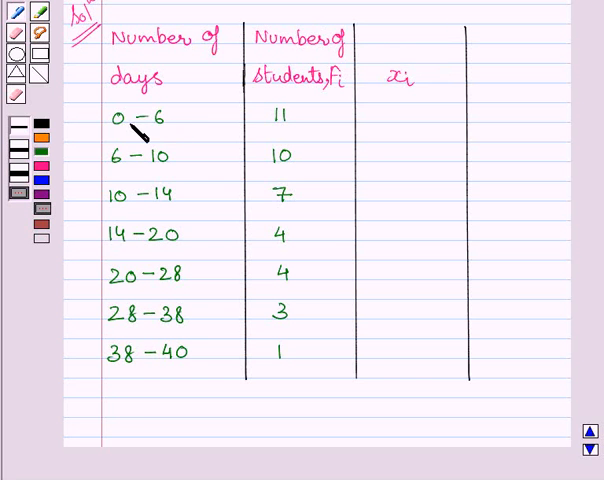
pyautogui.moveTo(130, 136)
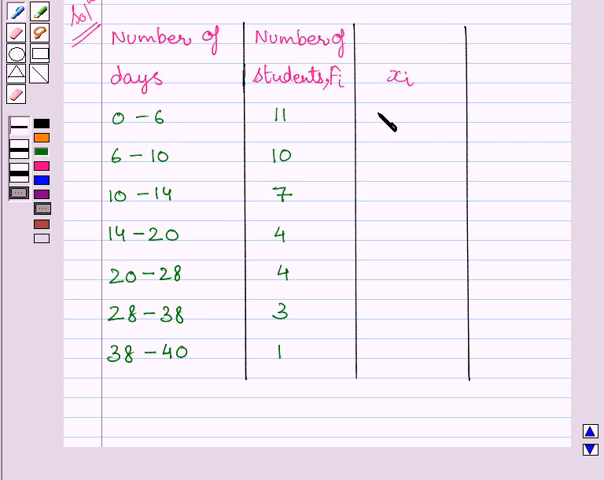
# Step: Write the class marks 3, 8, 12, 17, 24, 33, 39 down the xi column
pyautogui.click(396, 118)
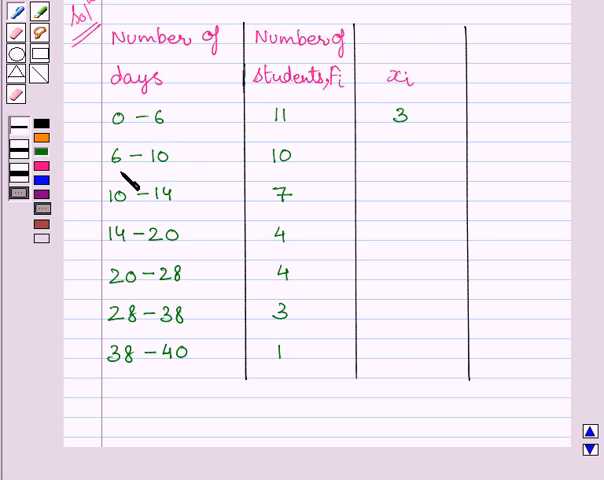
pyautogui.moveTo(138, 180)
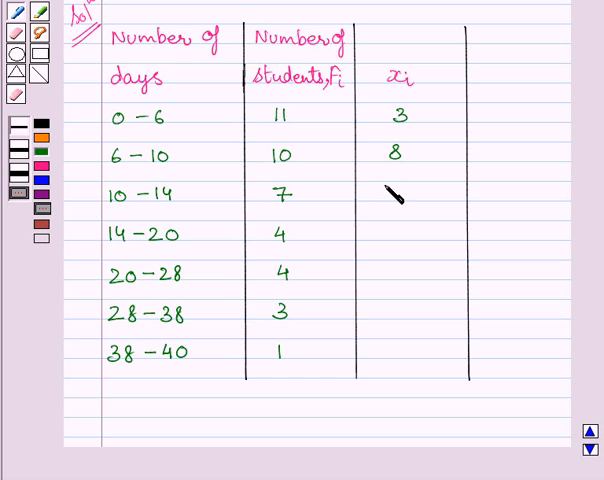
pyautogui.write('12')
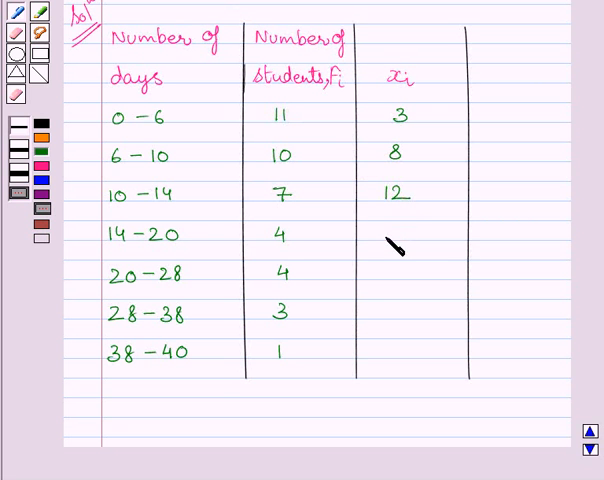
pyautogui.write('17')
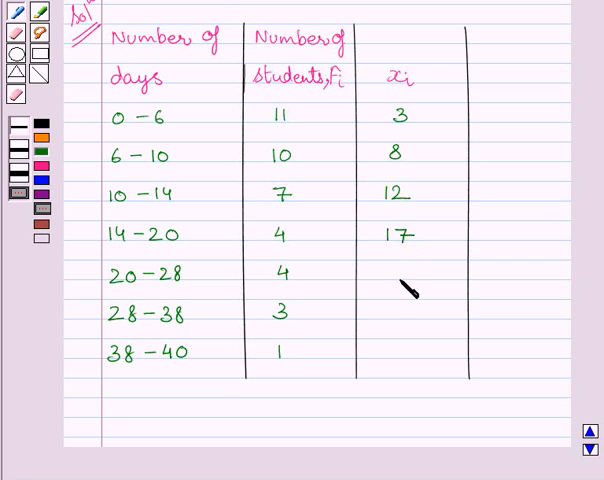
pyautogui.write('24')
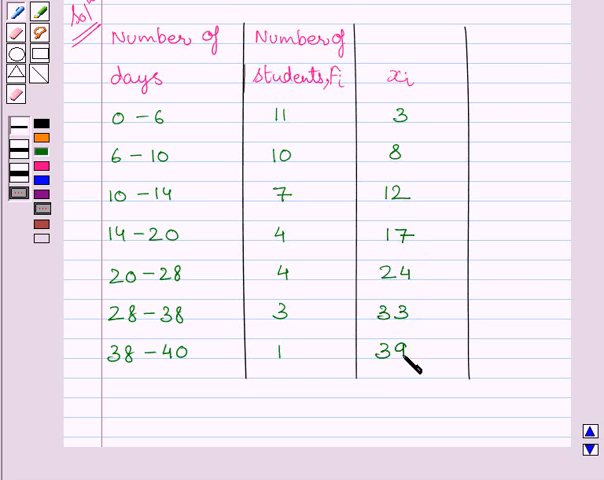
pyautogui.moveTo(204, 370)
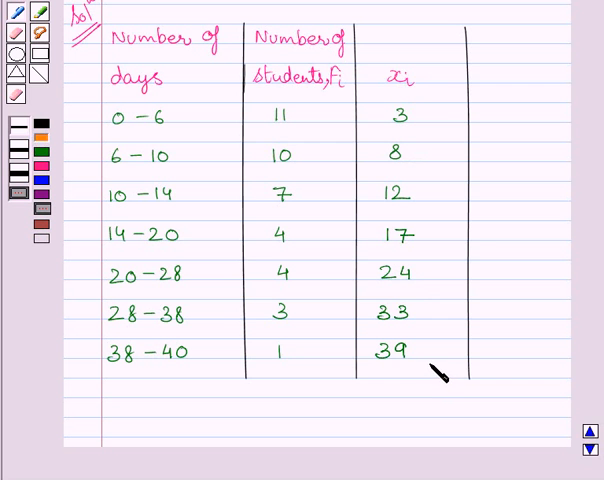
pyautogui.moveTo(432, 118)
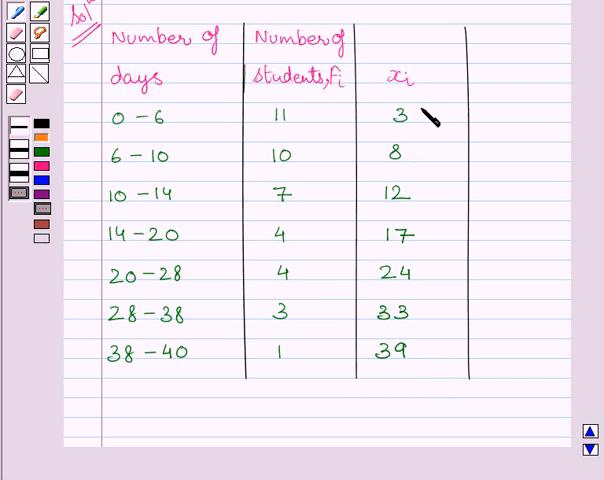
# Step: Mark 3 as the assumed mean with '=a' and add the heading di = xi − a
pyautogui.write('=a')
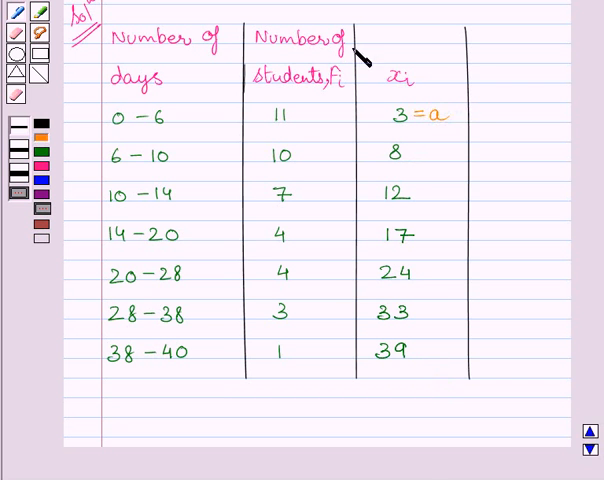
pyautogui.write('di')
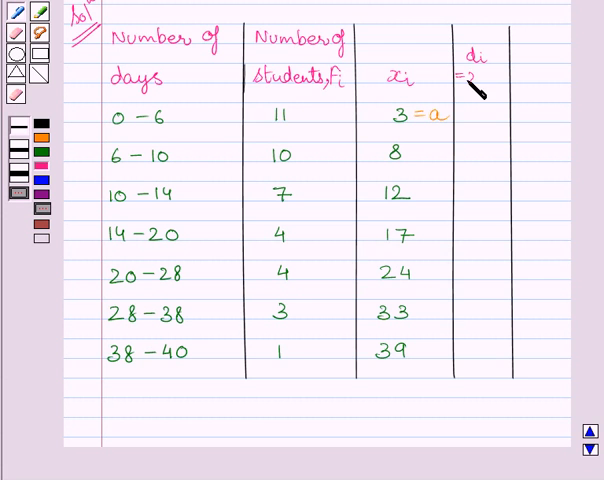
pyautogui.write('=xi=')
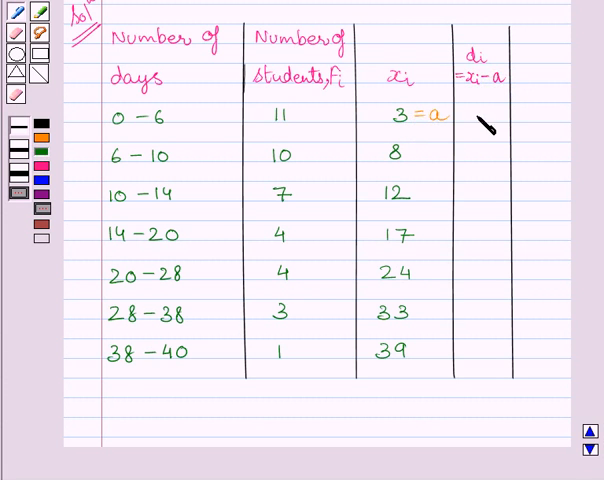
# Step: Fill the di column with deviations 0, 5, 9, 14, 21, 30, 36
pyautogui.click(480, 116)
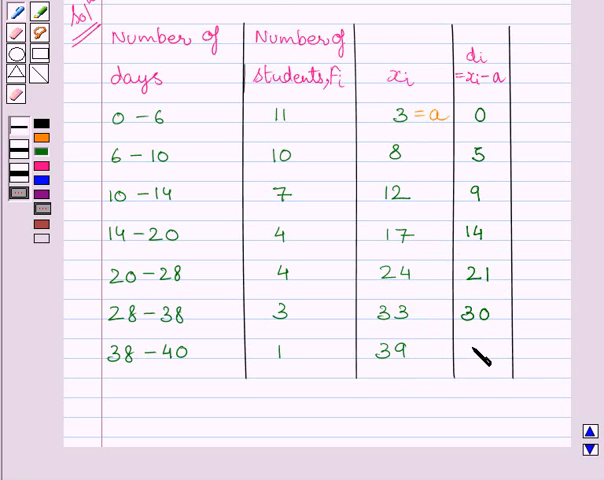
pyautogui.write('36')
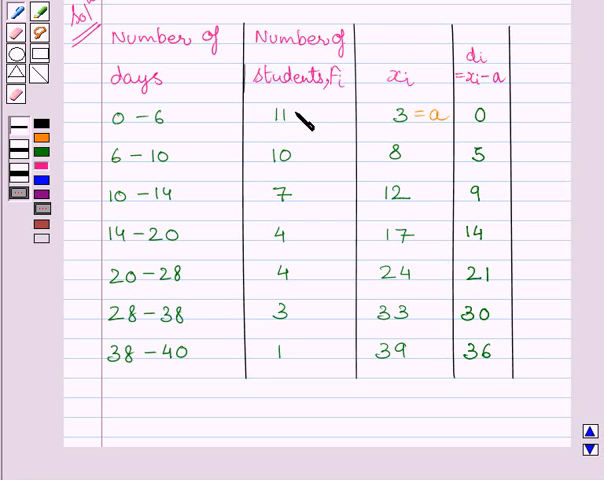
pyautogui.moveTo(540, 84)
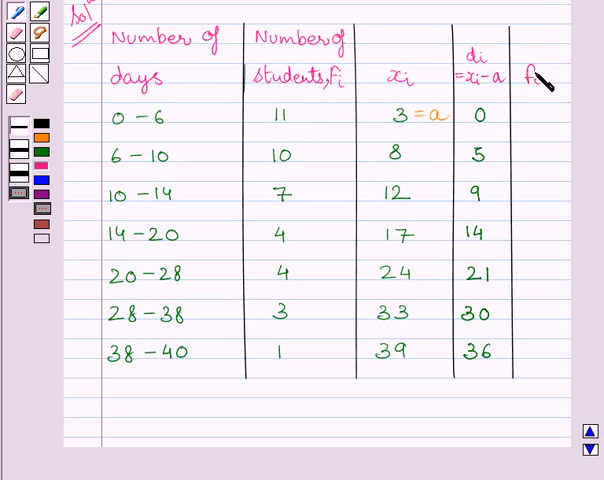
# Step: Add the fidi heading and write the products 0, 50, 63, 56, 84, 90, 36
pyautogui.write('fidi')
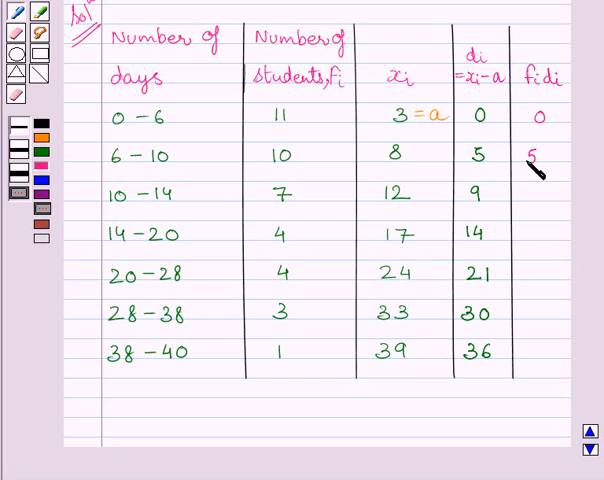
pyautogui.write('50')
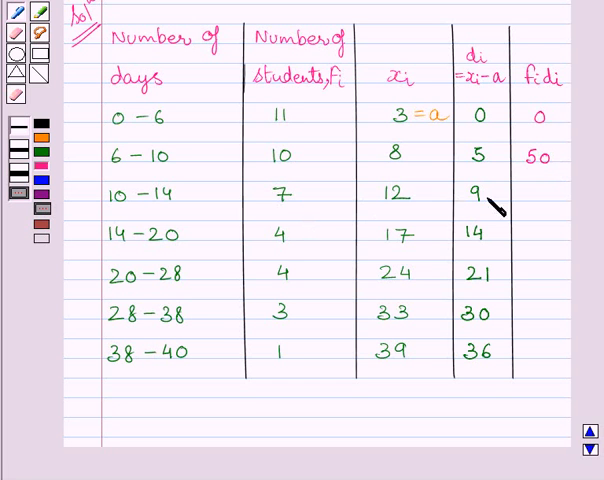
pyautogui.write('6')
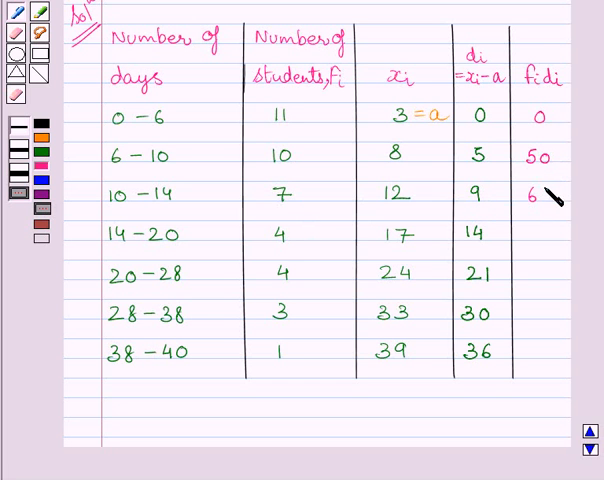
pyautogui.write('3')
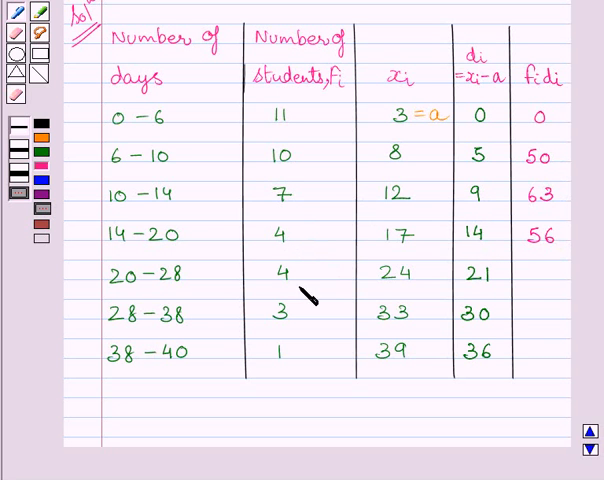
pyautogui.click(536, 278)
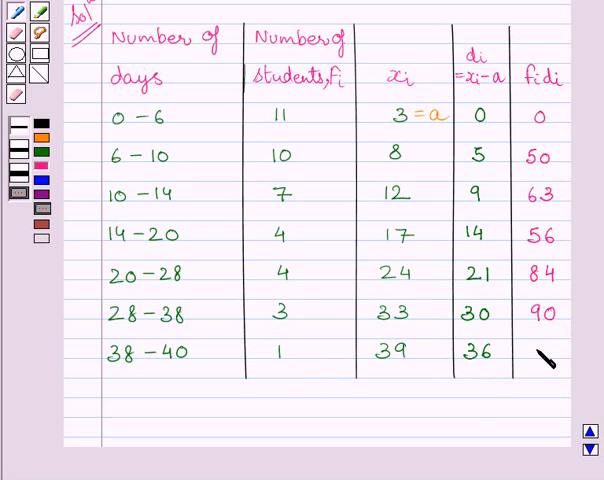
pyautogui.write('36')
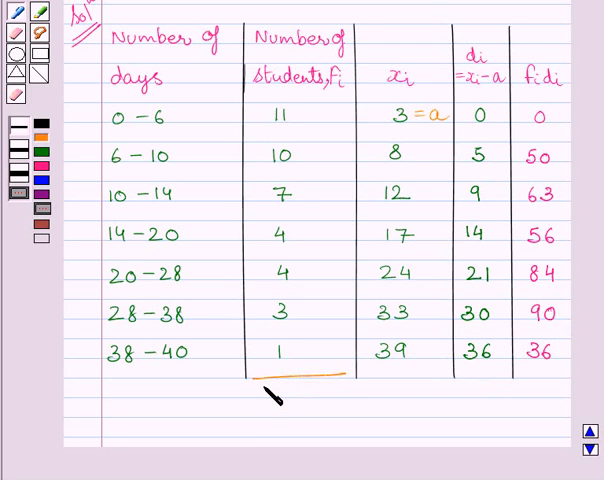
# Step: Write the total Σfi = 40 beneath the student counts column
pyautogui.write('Σfi =')
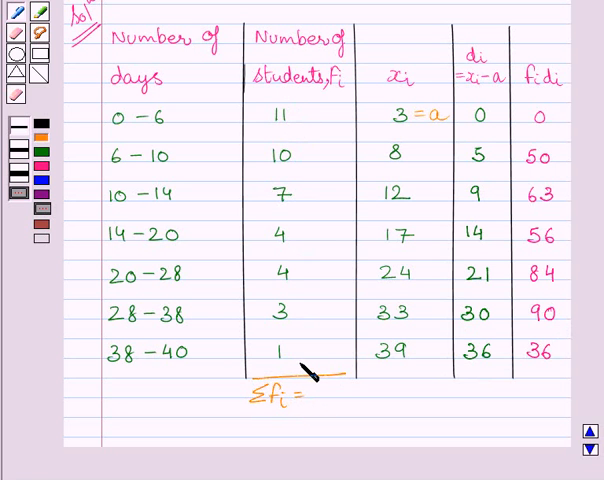
pyautogui.write('4')
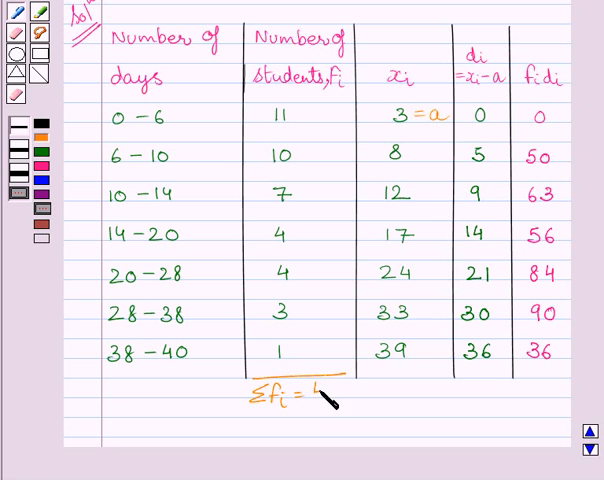
pyautogui.write('40')
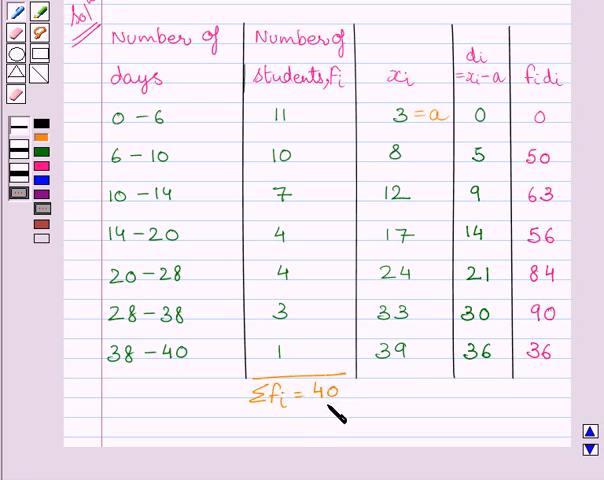
pyautogui.moveTo(540, 390)
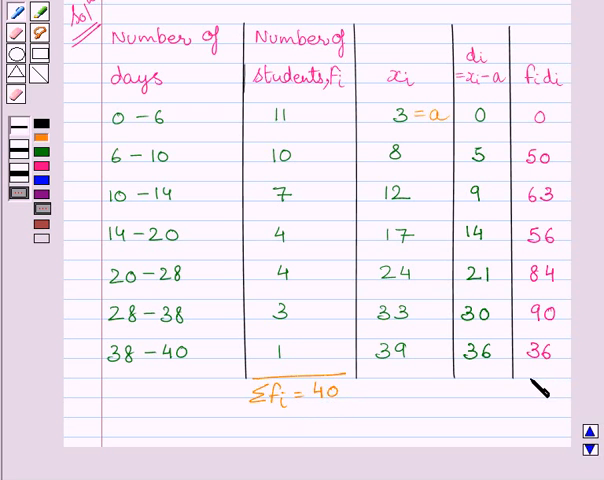
# Step: Write the total Σfidi = 379 beneath the fidi column
pyautogui.click(516, 400)
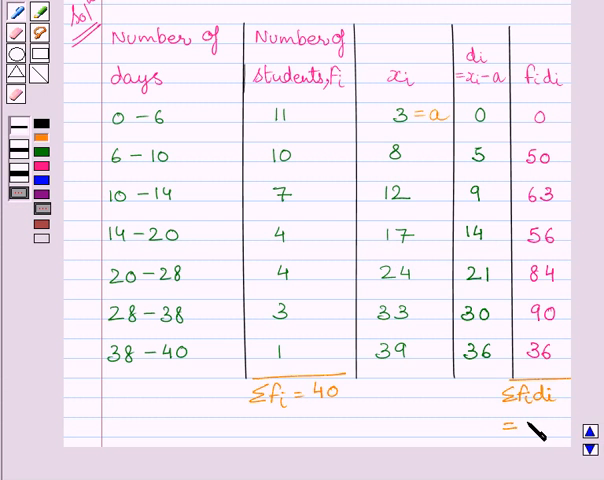
pyautogui.write('37')
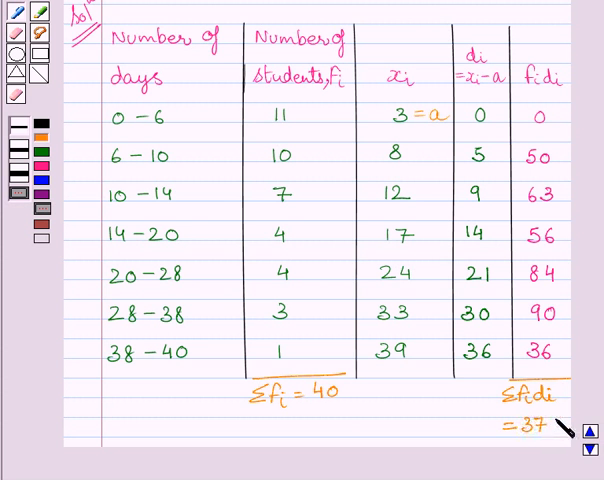
pyautogui.scroll(-3)
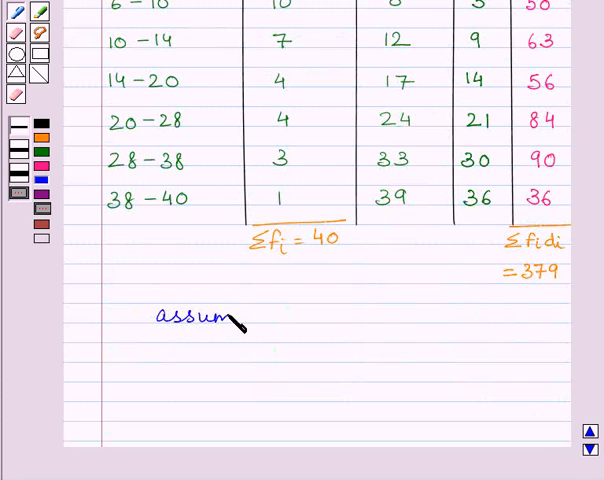
# Step: Write 'assumed mean, a = 3' below the table in blue ink
pyautogui.write('ed me')
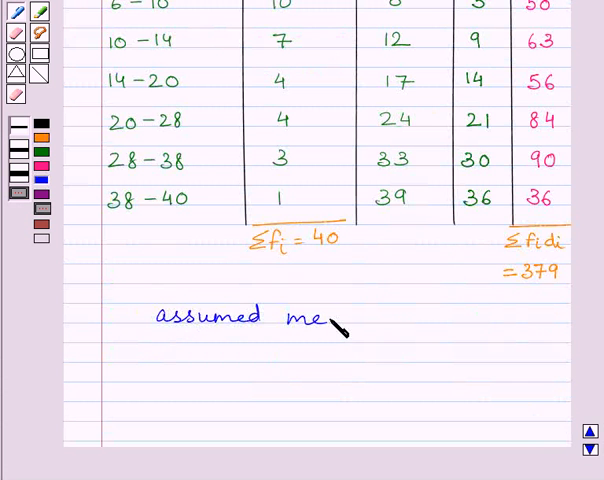
pyautogui.write('an, a')
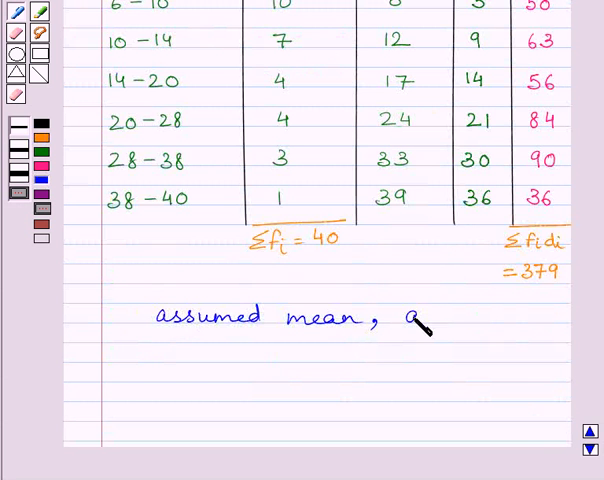
pyautogui.write('= 3')
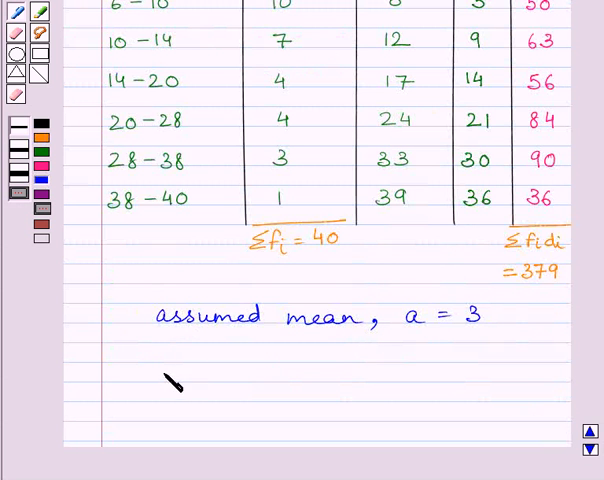
# Step: Write the formula x̄ = a + Σfidi/Σfi on the next line
pyautogui.click(160, 376)
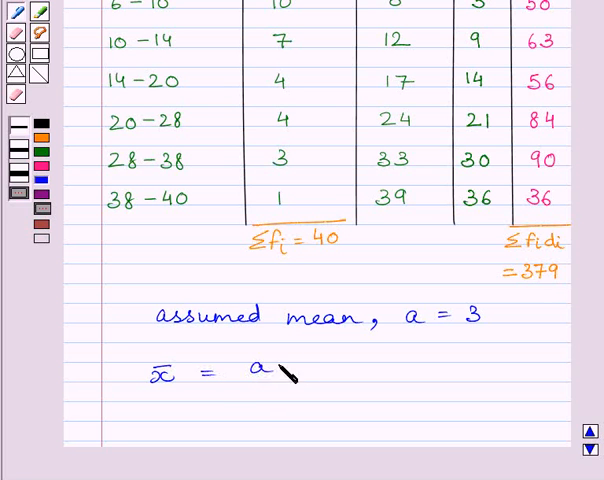
pyautogui.write('+ Σf')
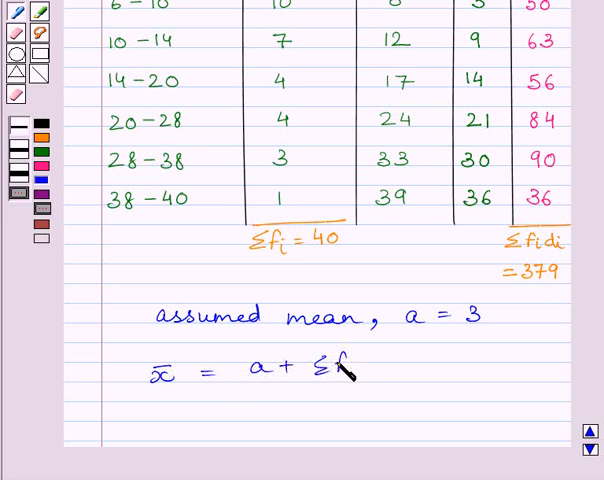
pyautogui.write('fidi')
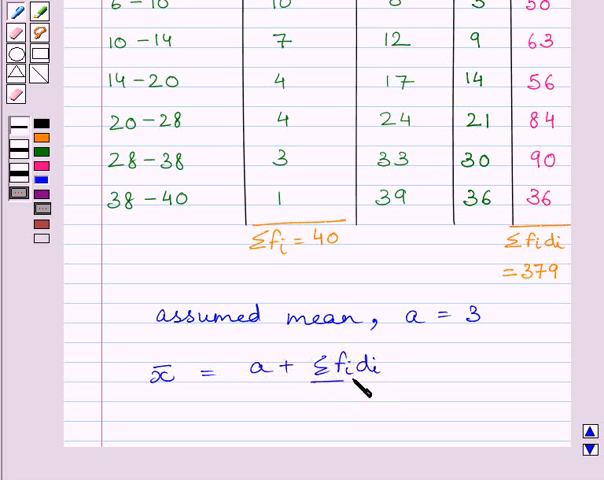
pyautogui.write('Σfi')
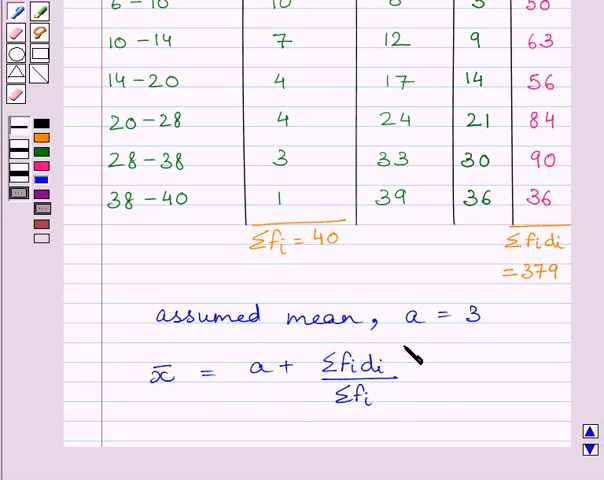
pyautogui.scroll(-3)
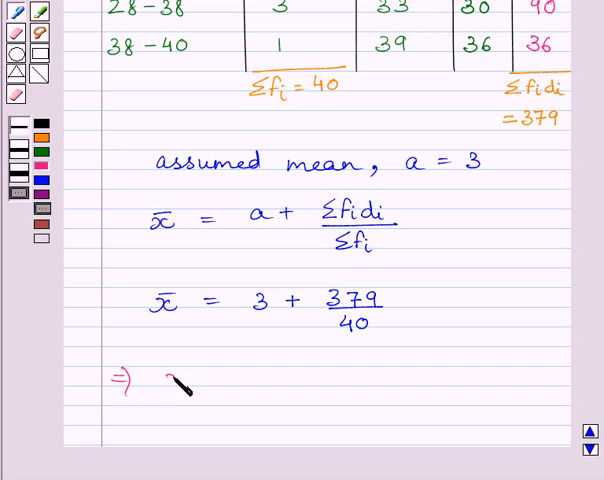
# Step: Write the substituted working x̄ = 3 + 9.475
pyautogui.write('x̄ =')
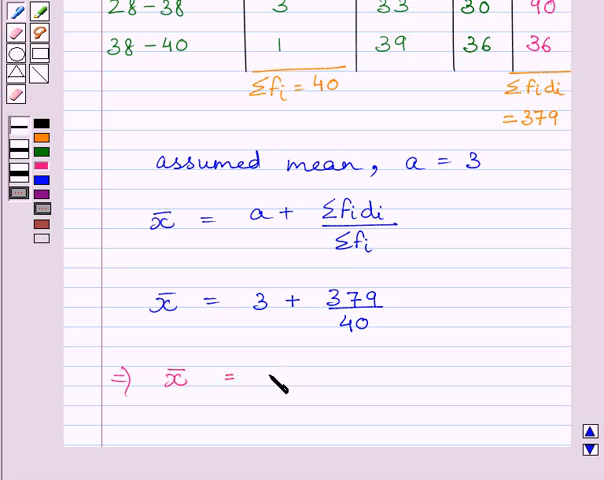
pyautogui.write('3 +')
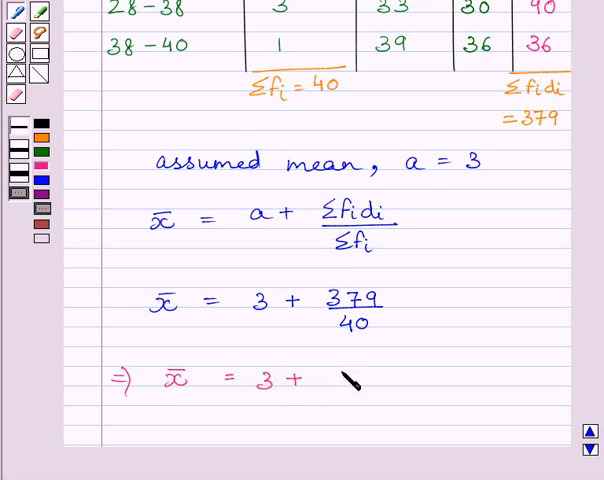
pyautogui.write('9.4')
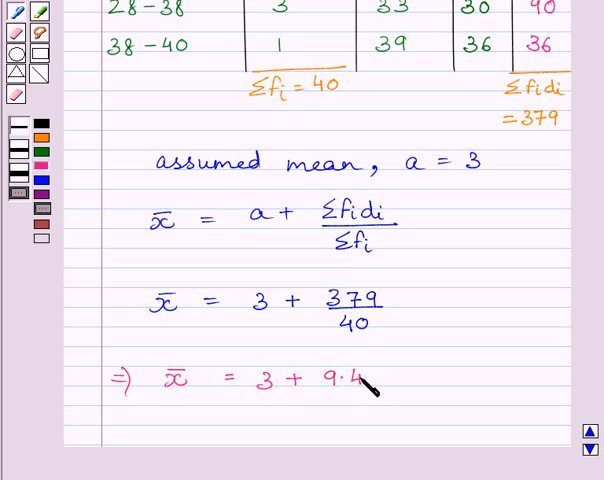
pyautogui.write('75')
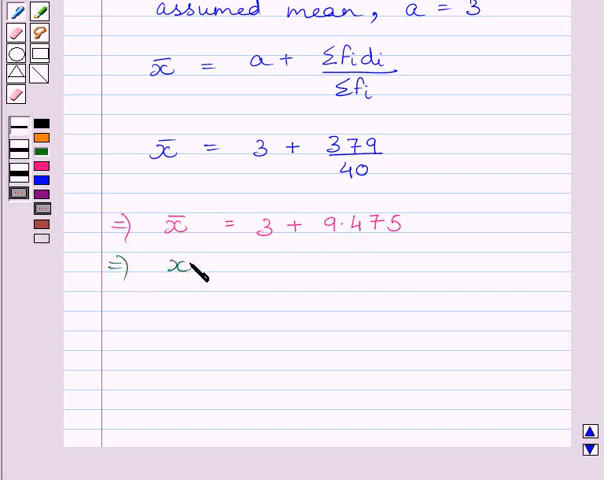
# Step: Work the mean down to x̄ = 12.475 and round it to 12.48
pyautogui.write('= 12.475')
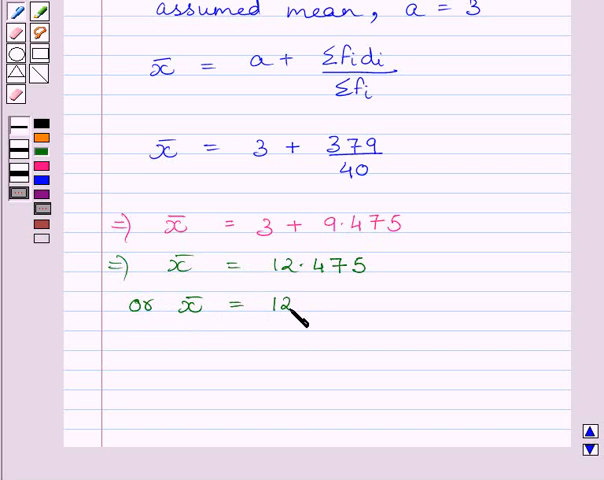
pyautogui.write('.48')
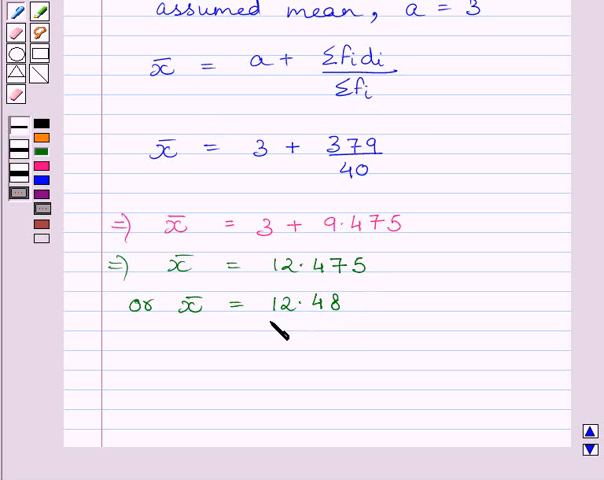
pyautogui.moveTo(184, 344)
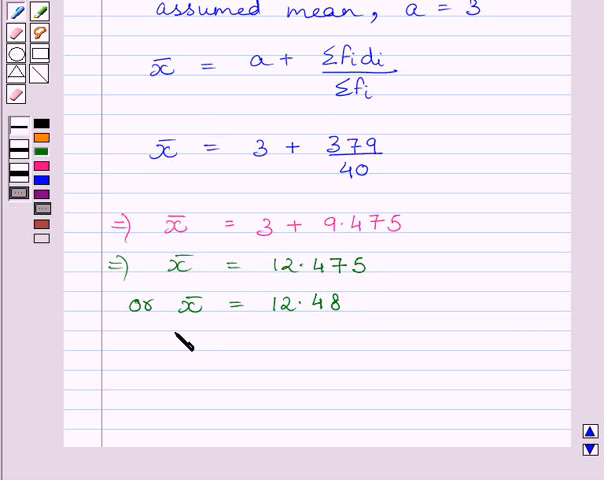
pyautogui.moveTo(332, 336)
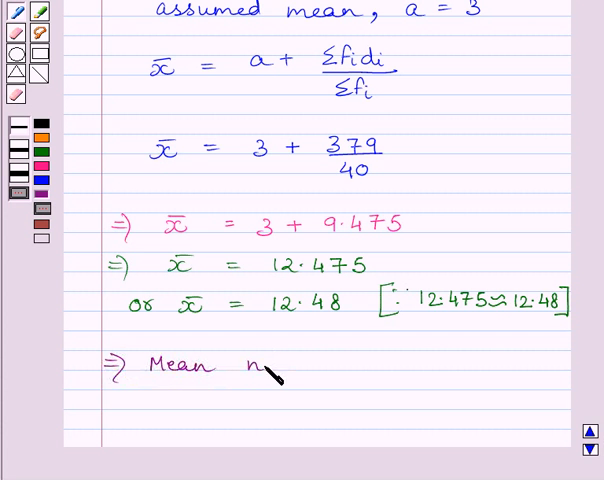
# Step: Write 'Mean number of days a student was absent = 12.48 days' in purple
pyautogui.write('umber of')
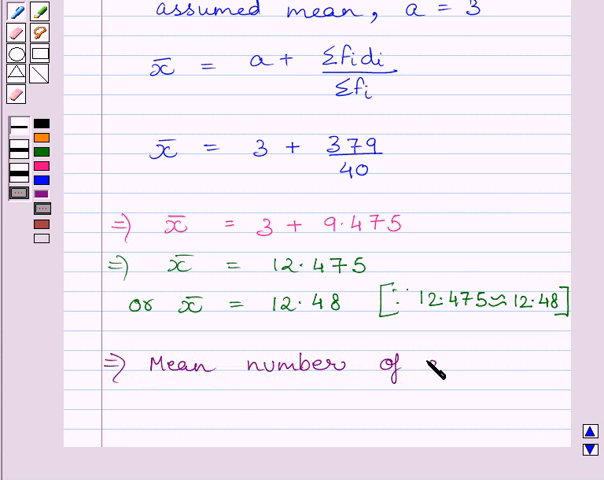
pyautogui.write('days a')
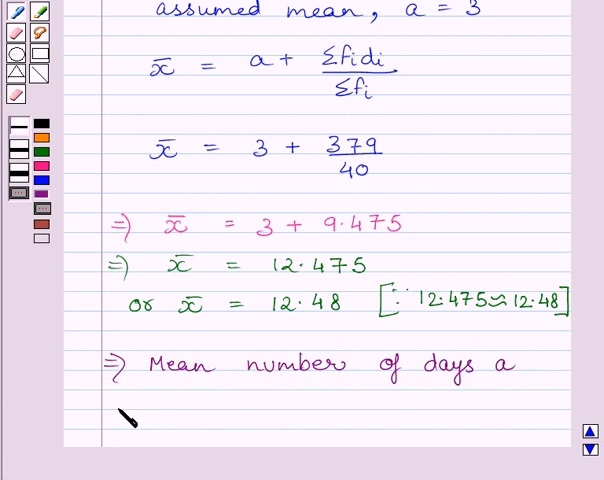
pyautogui.write('stu')
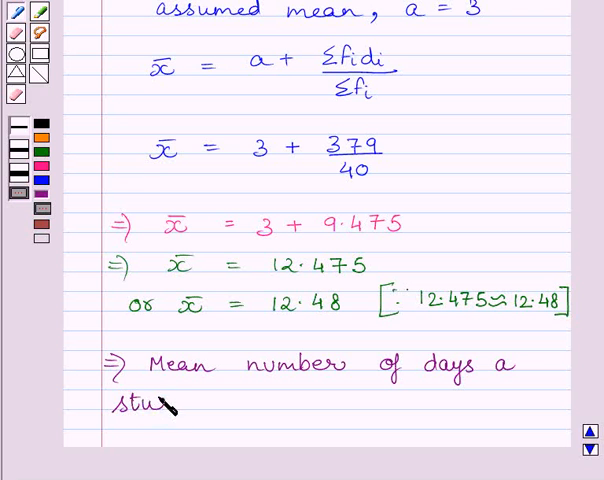
pyautogui.write('dent was')
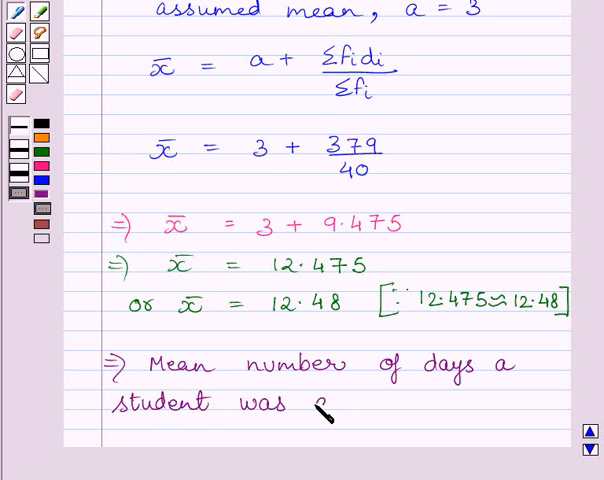
pyautogui.write('absent =')
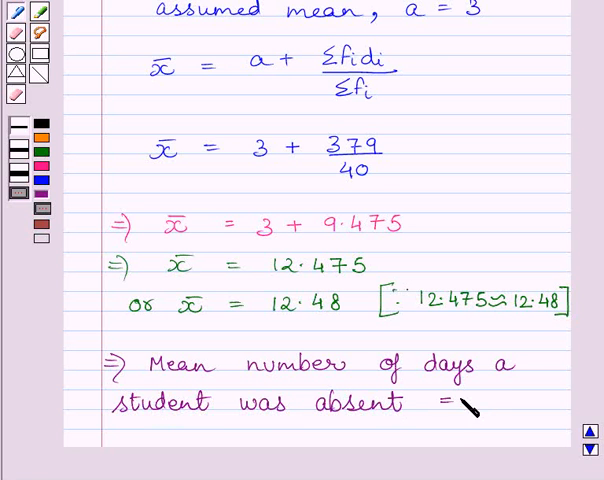
pyautogui.write('12.48')
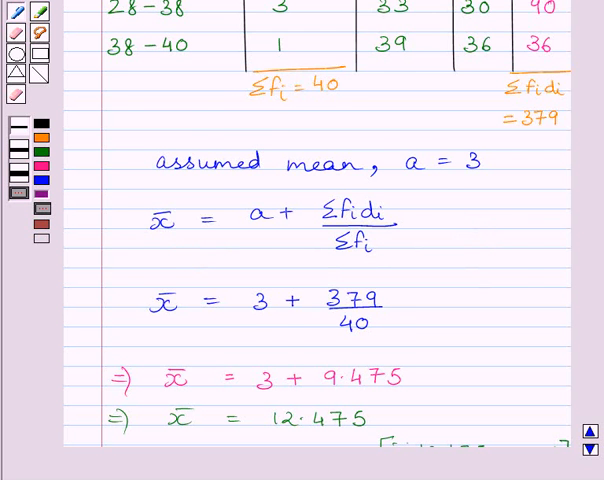
# Step: Scroll down to the space below the conclusion where the boxed answer 12.48 days goes
pyautogui.scroll(-3)
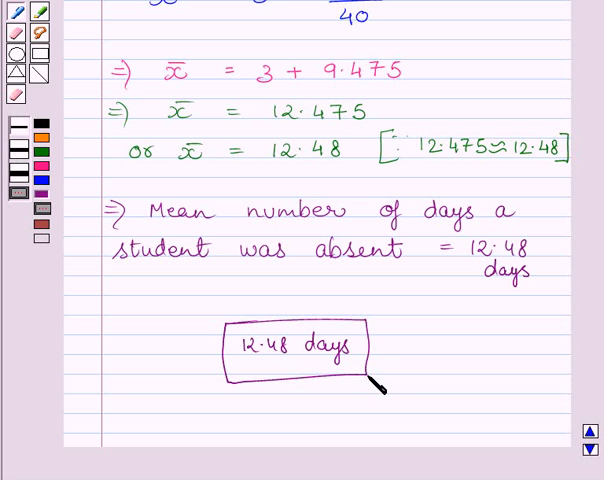
pyautogui.moveTo(388, 390)
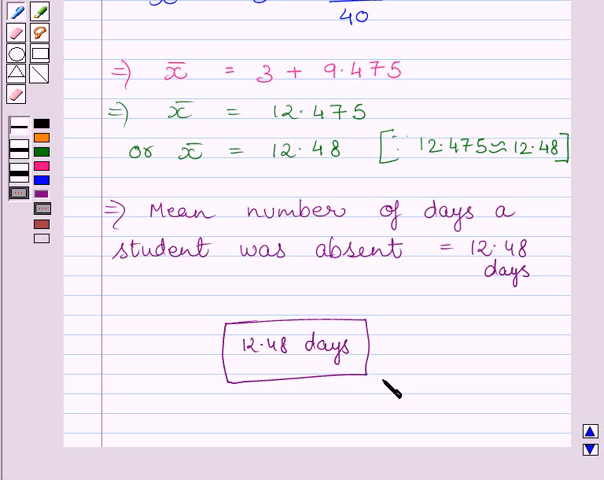
pyautogui.moveTo(388, 390)
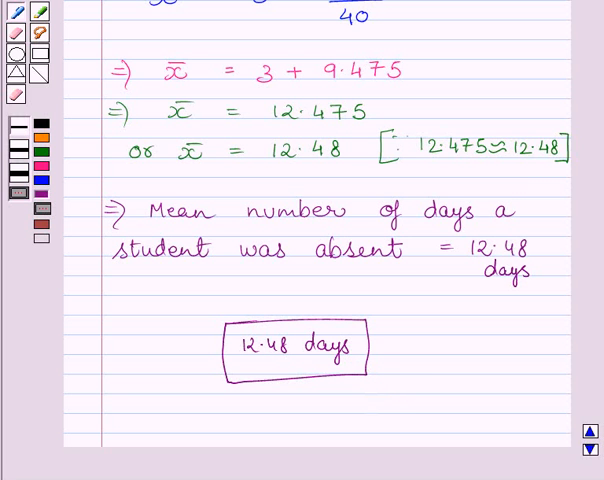